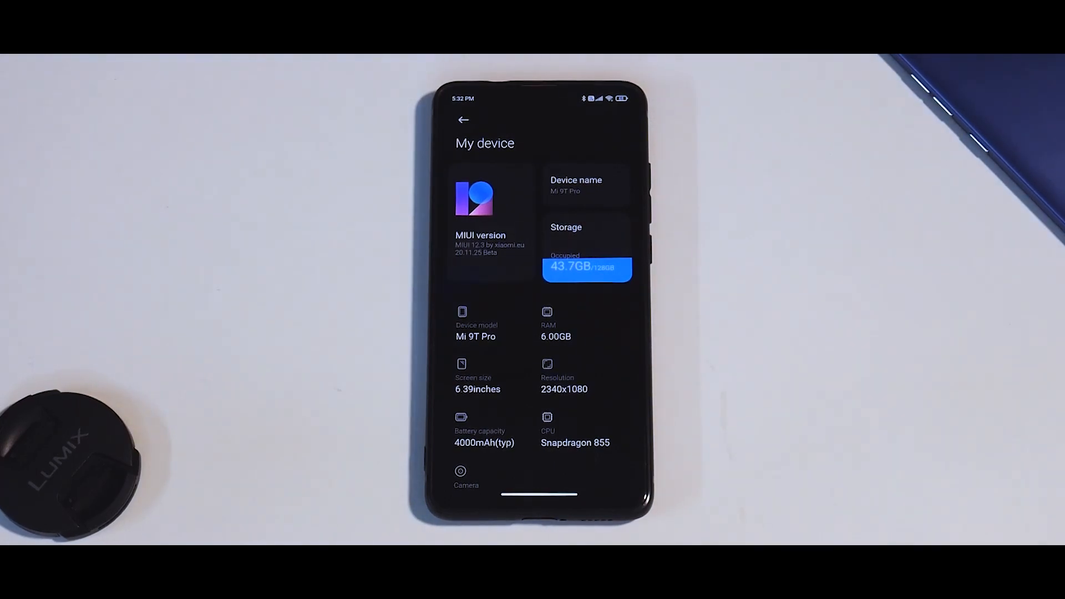
View the phone's All specs page, then bring up the Xiaomi.eu release thread in Chrome.
left_click(985, 514)
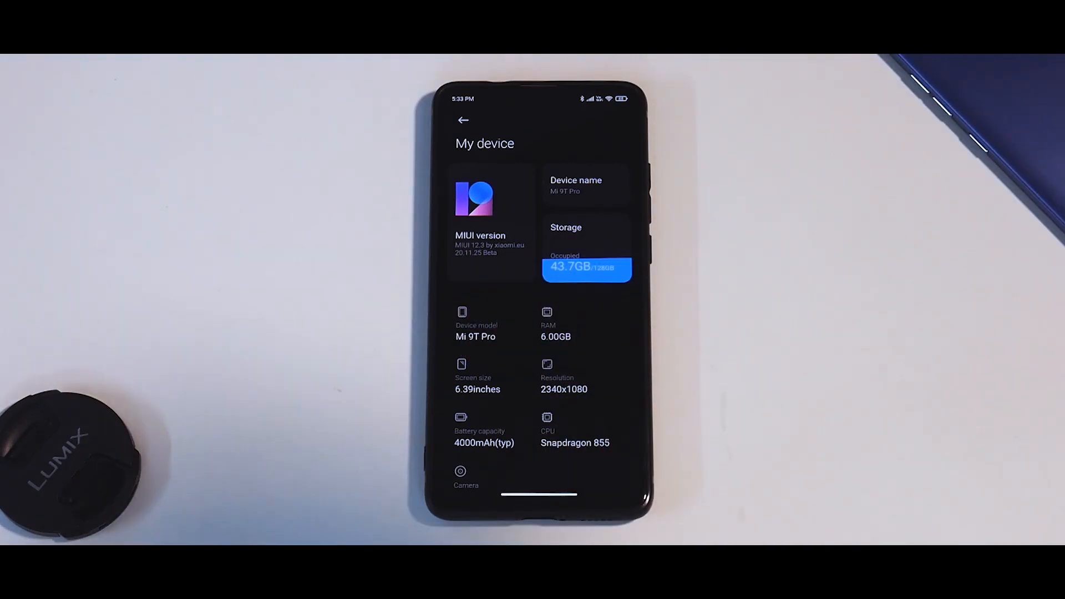
scroll("down", 3)
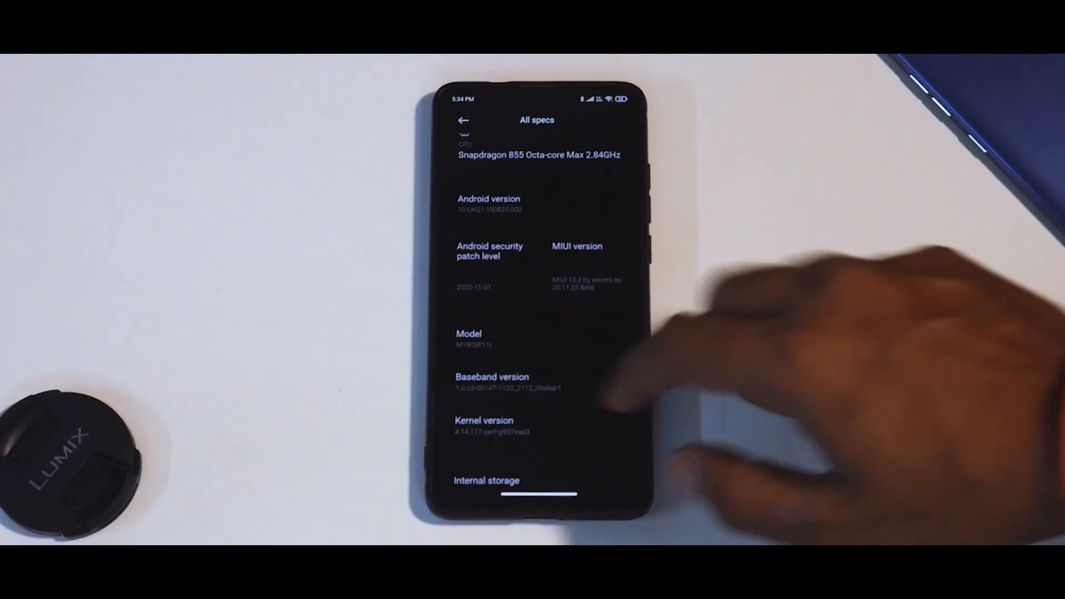
left_click(463, 120)
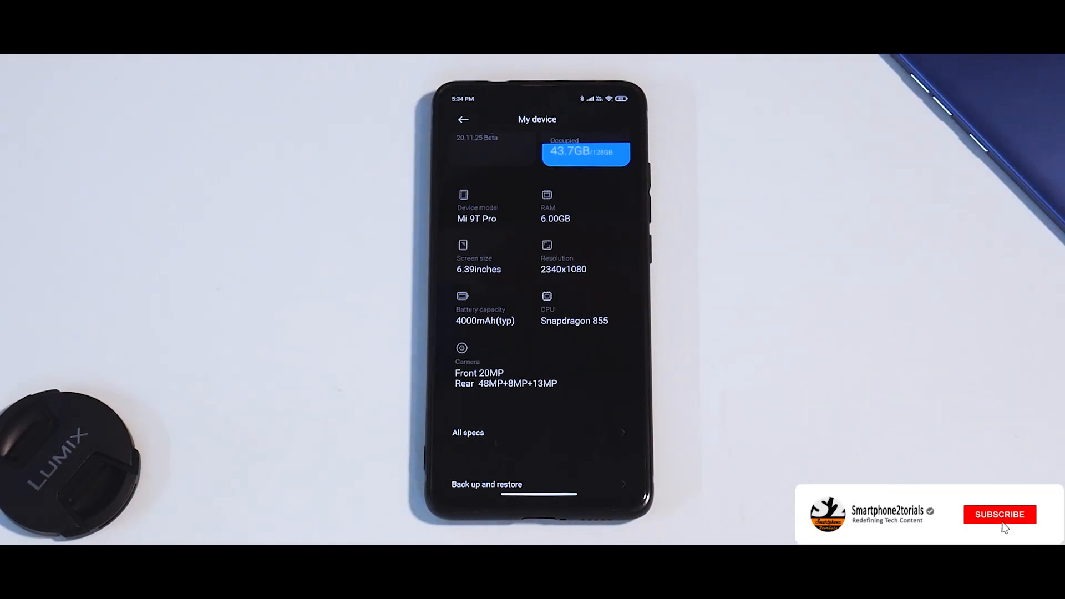
left_click(1000, 513)
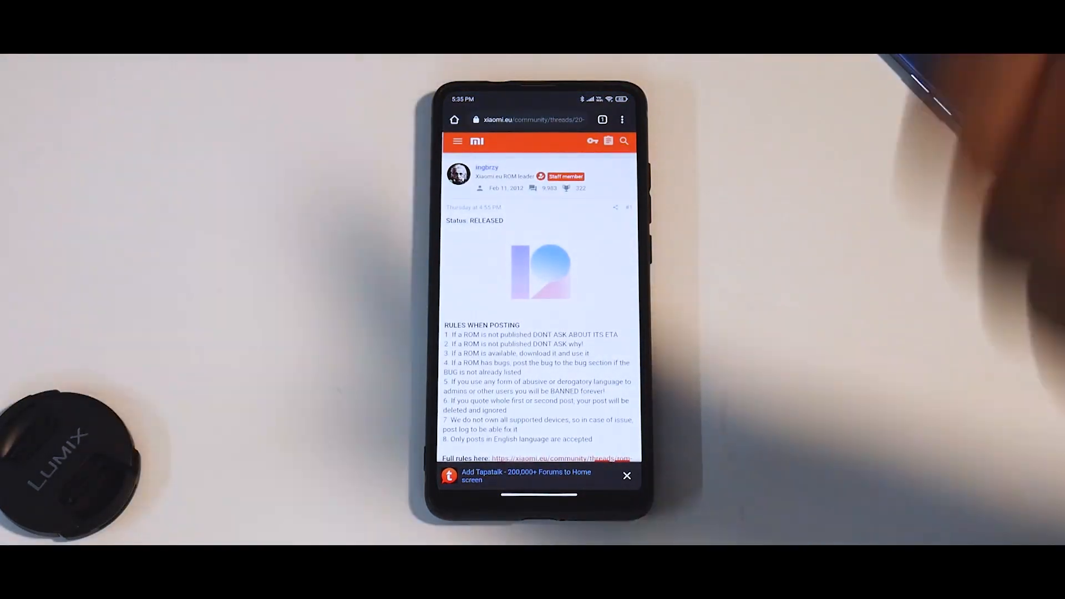
Scroll the Xiaomi.eu thread down to the CHANGELOG 20.11.25 post.
scroll("down", 3)
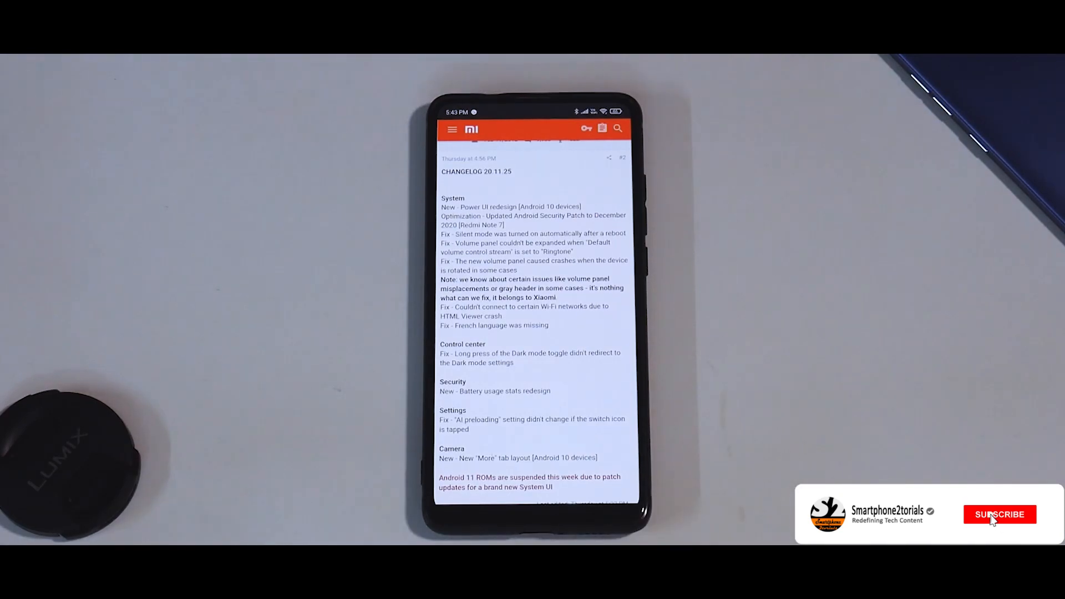
left_click(1000, 514)
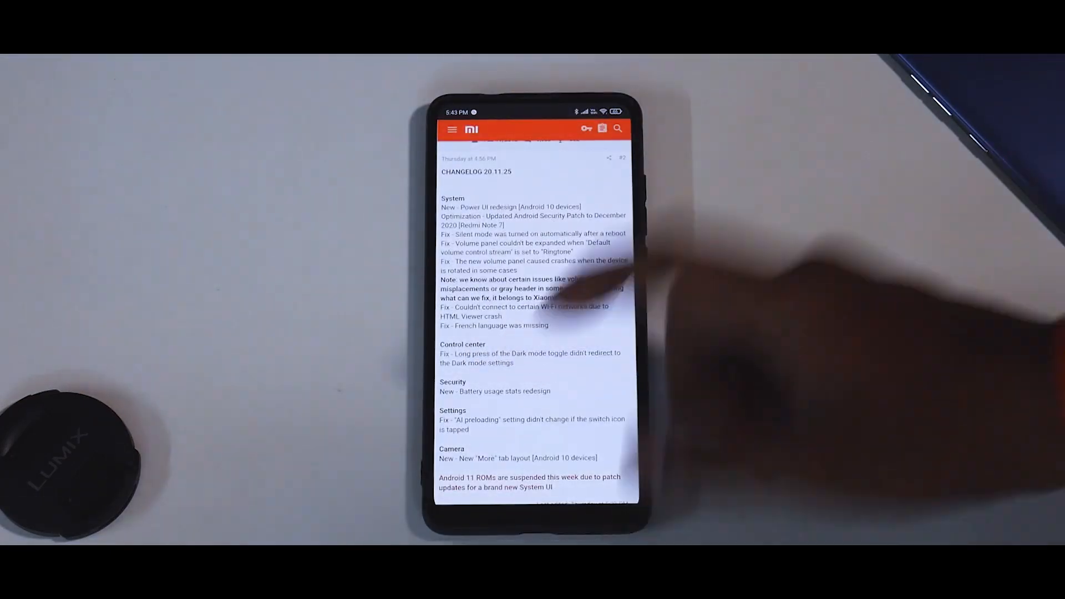
mouse_move(815, 461)
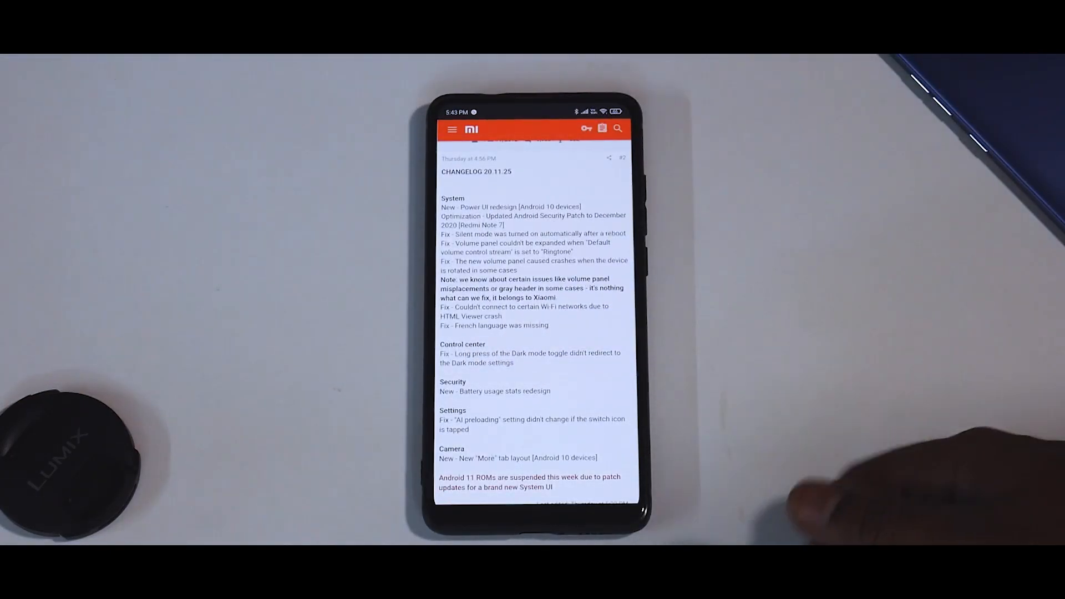
mouse_move(645, 381)
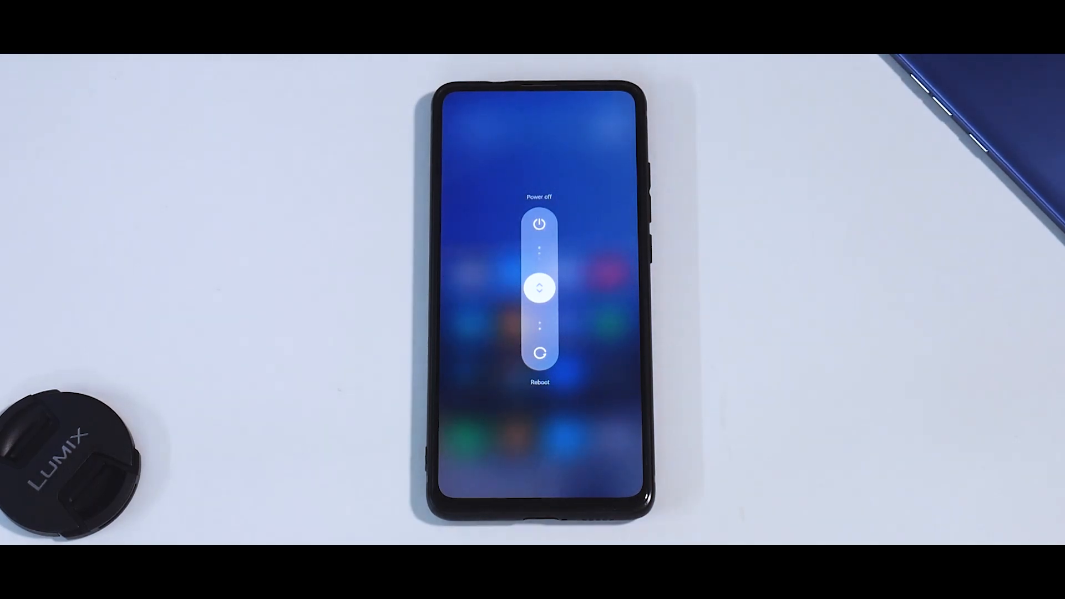
Cancel the redesigned Power off / Reboot slider and go to Settings.
left_click(538, 224)
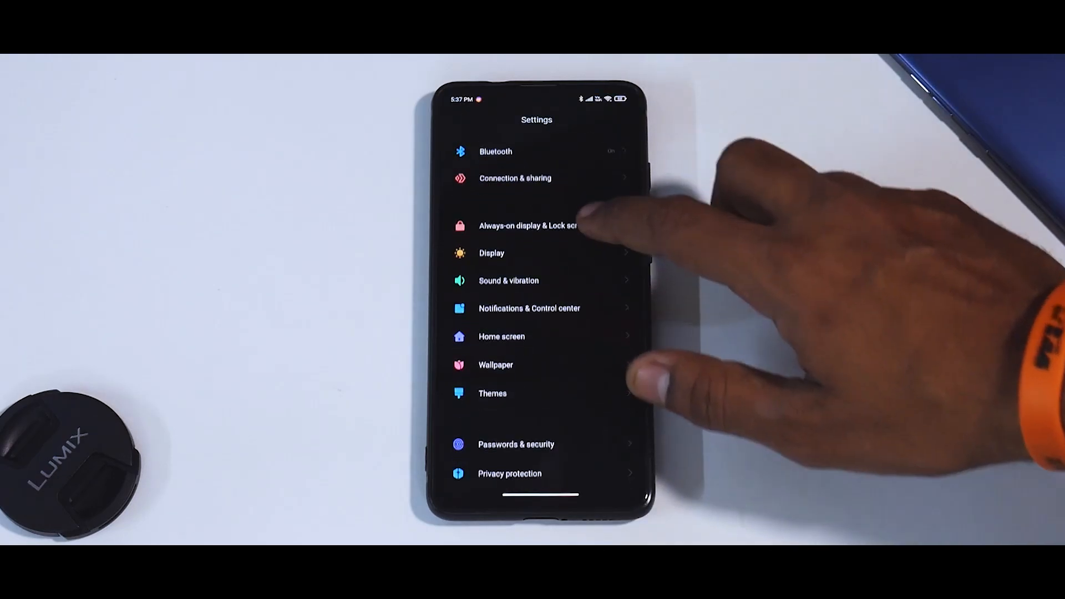
Scroll through the Settings list before returning to the home screen.
scroll("down", 3)
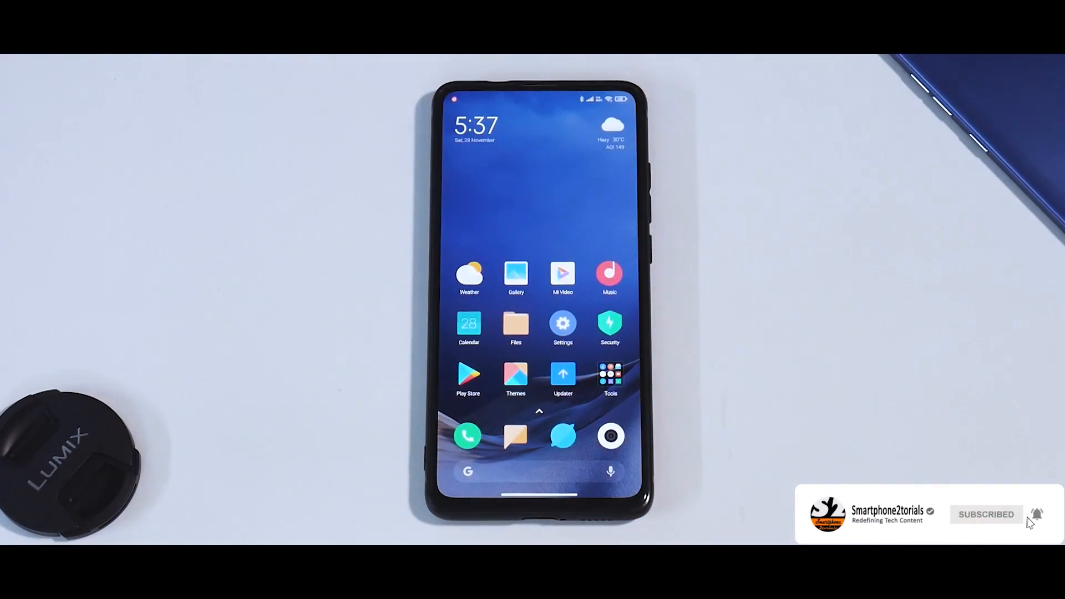
Switch Display > Color scheme from Dark to Light mode, then launch the Camera.
left_click(563, 329)
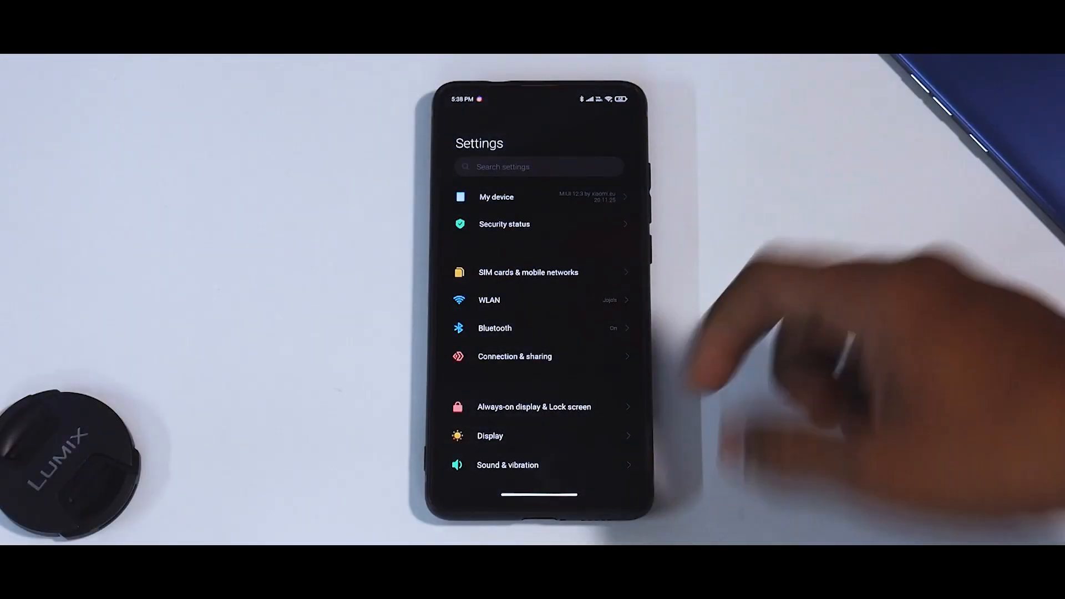
left_click(489, 434)
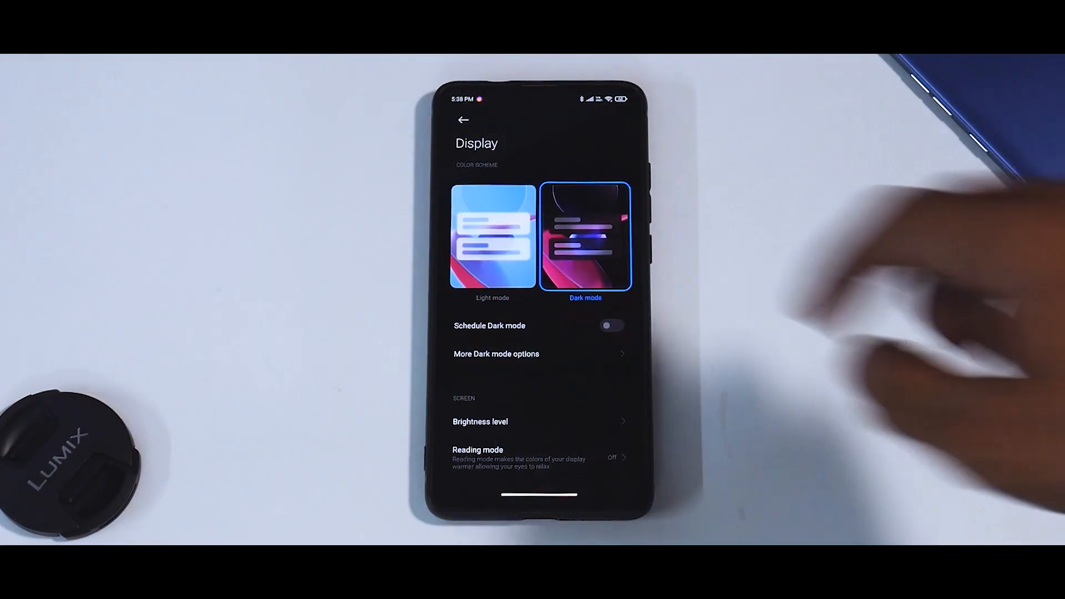
left_click(492, 236)
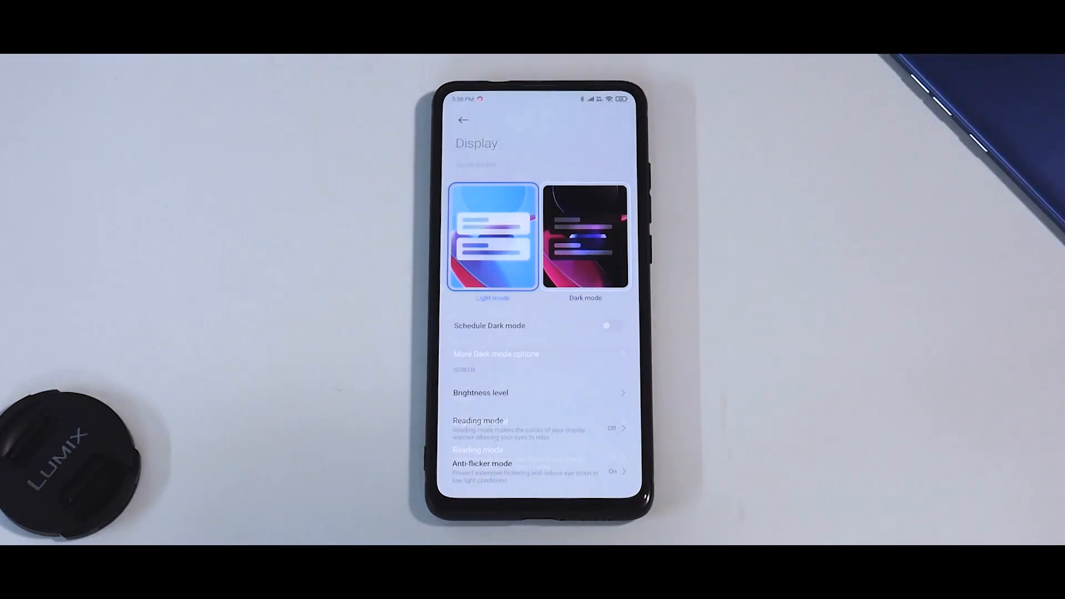
left_click(585, 236)
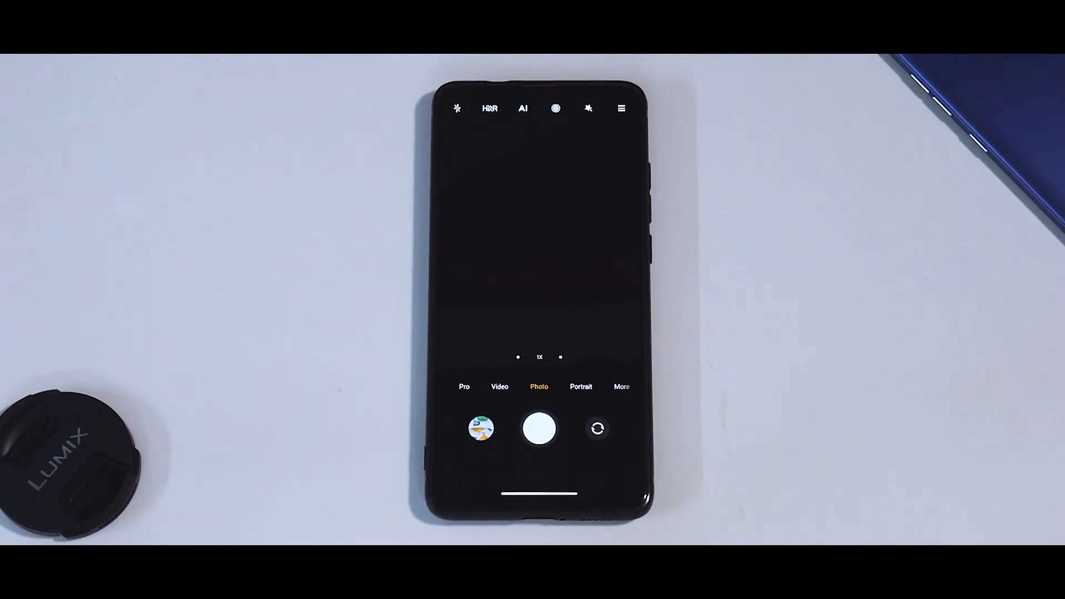
left_click(621, 385)
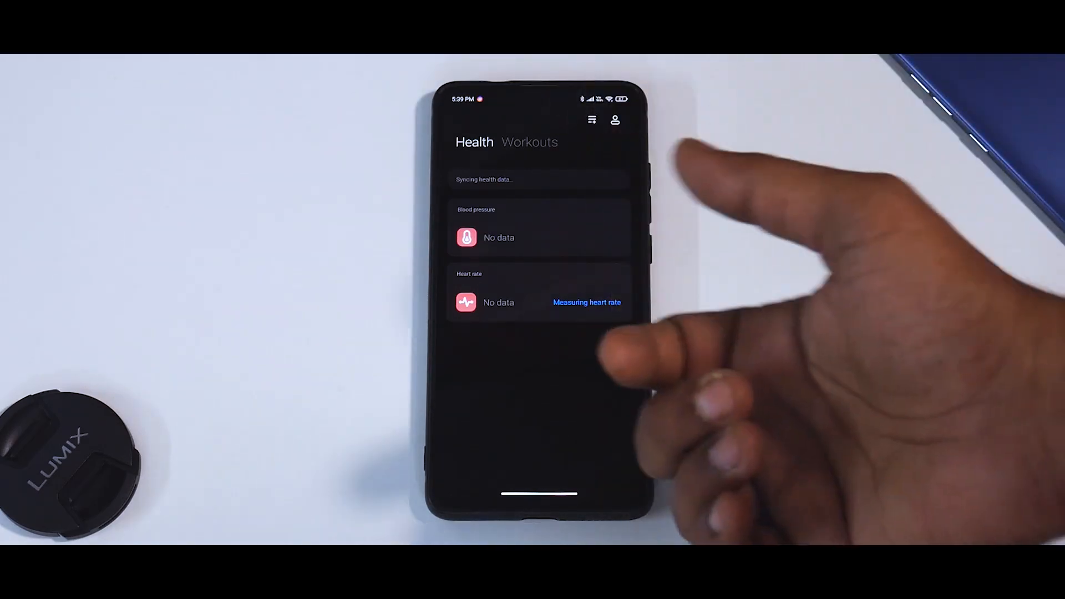
Show the Workouts tab and the Walking workout screen with its route map.
left_click(529, 142)
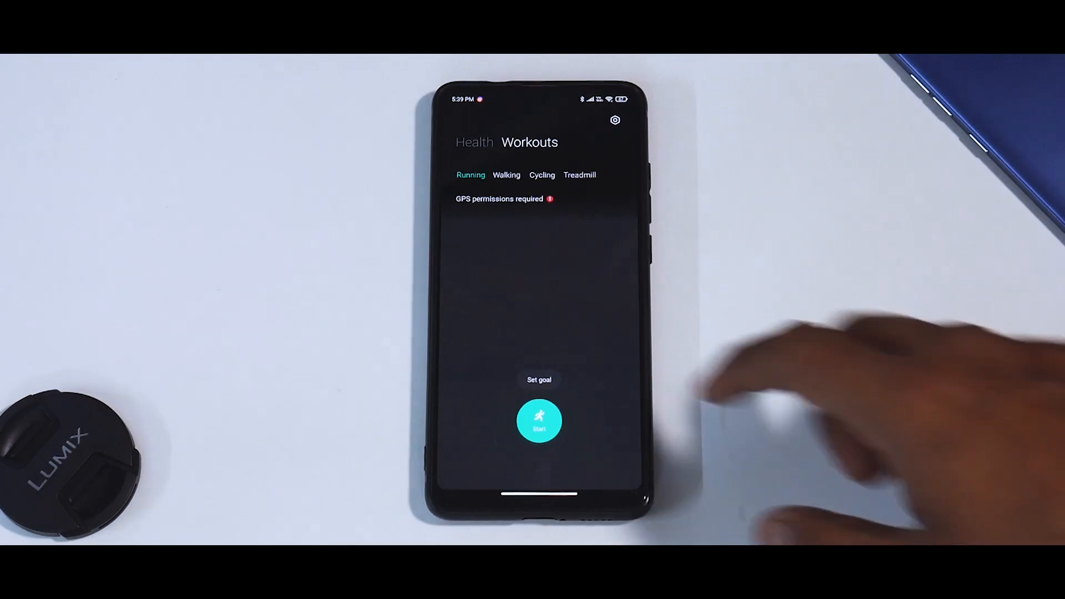
left_click(506, 174)
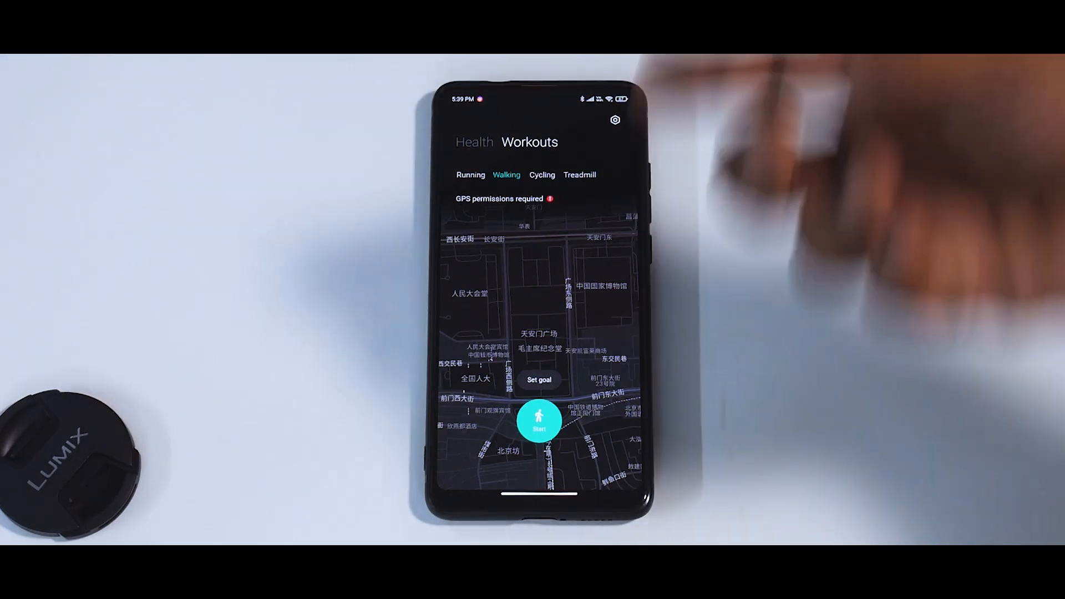
left_click(542, 175)
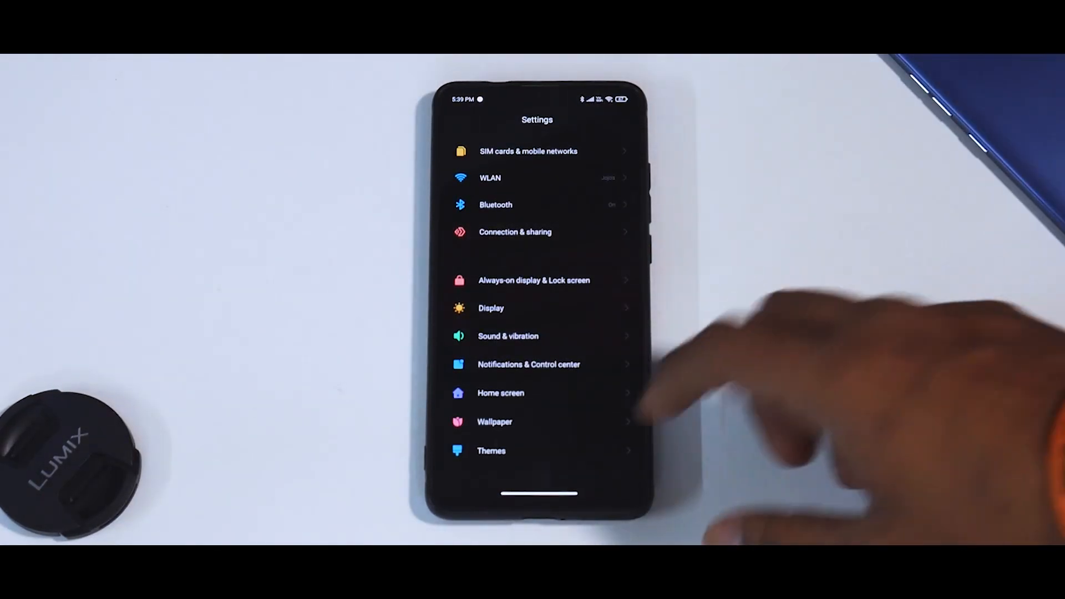
Scroll Settings down to Themes and Passwords & security and choose Themes.
scroll("down", 3)
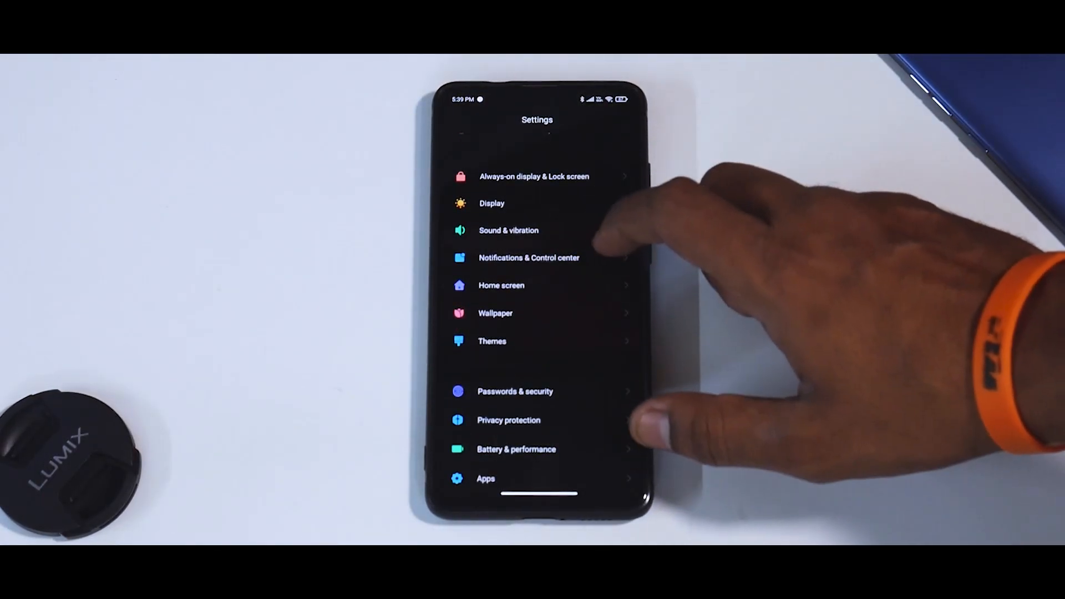
left_click(533, 176)
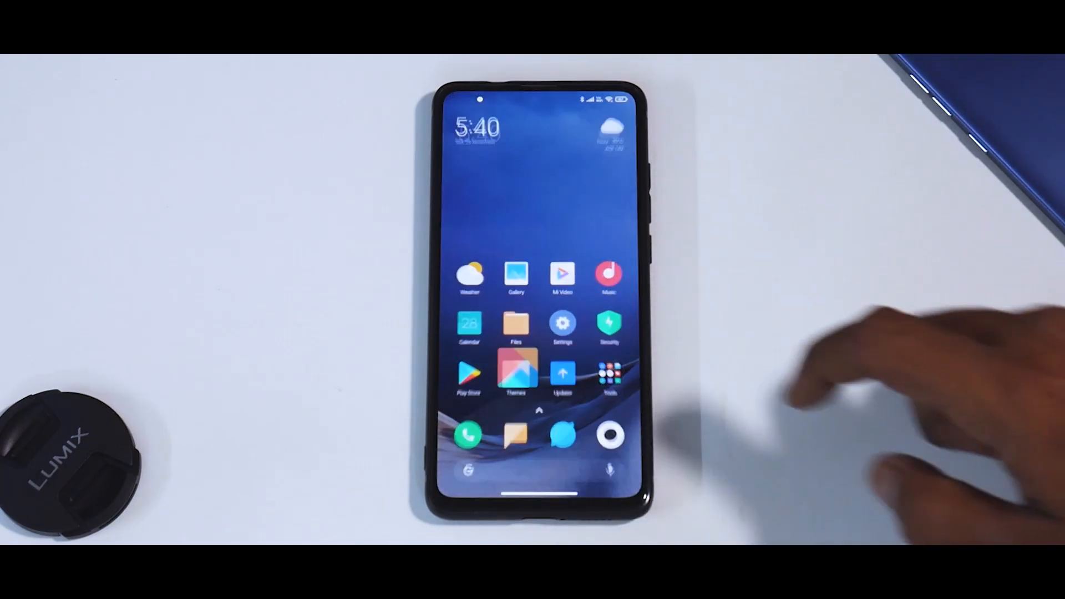
Agree to the Themes Attention dialog, browse the Always-on display designs, and go home.
left_click(515, 370)
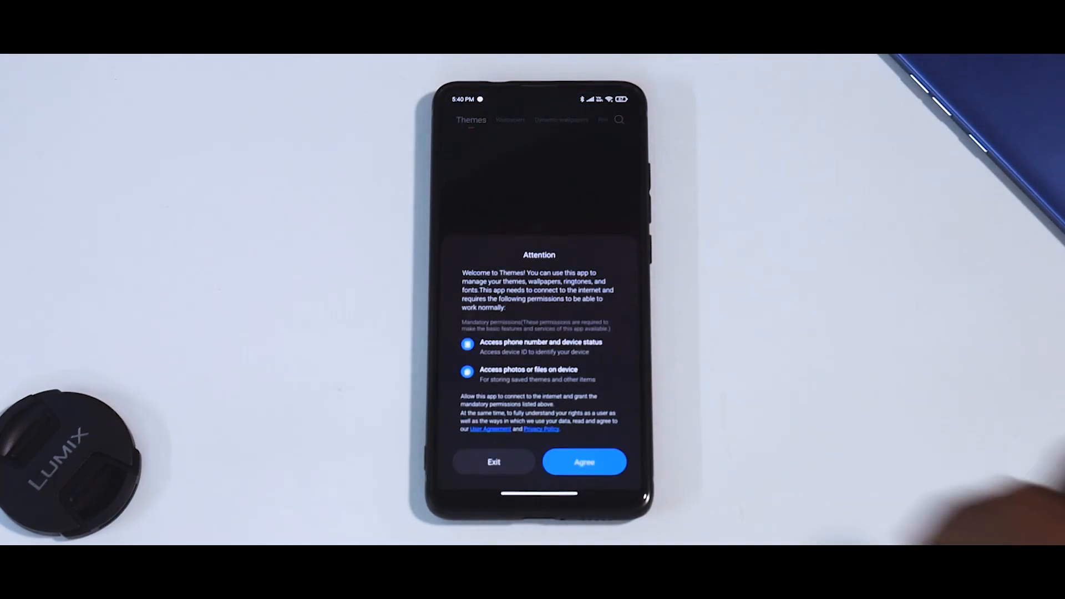
left_click(585, 461)
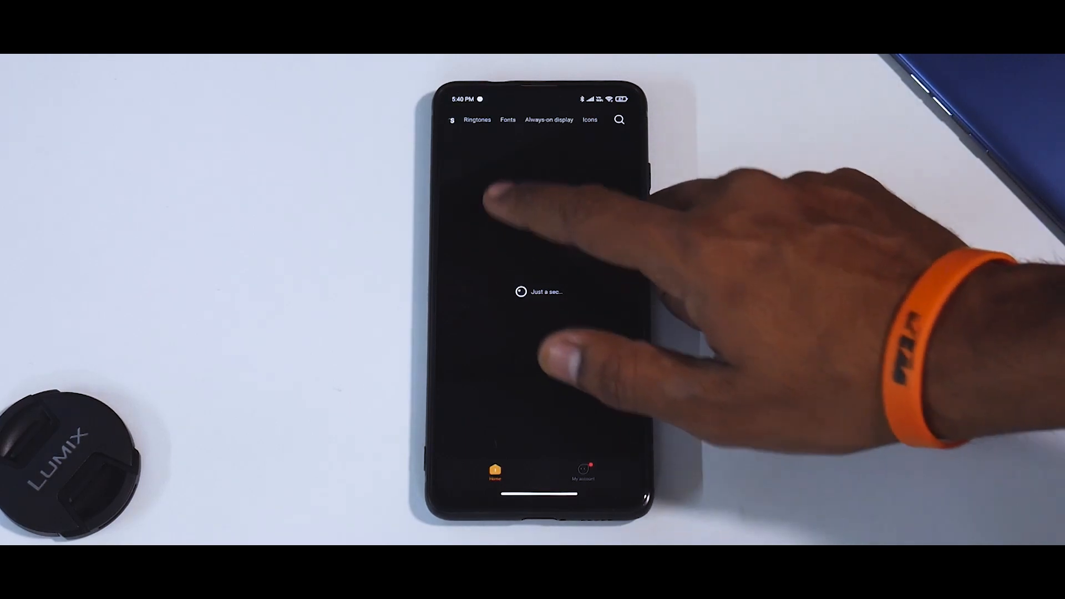
left_click(549, 120)
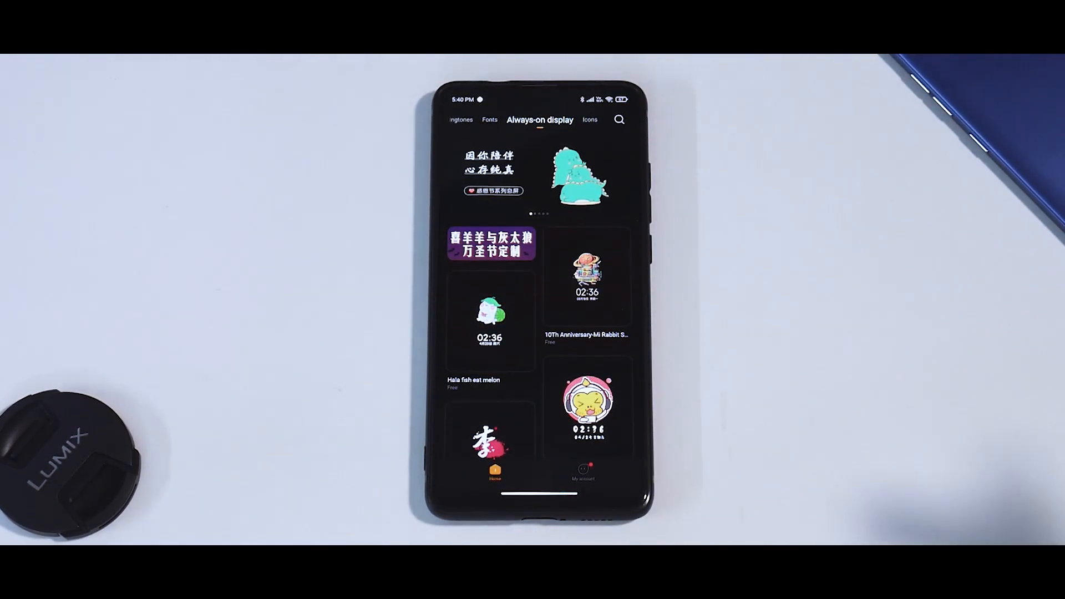
scroll("down", 3)
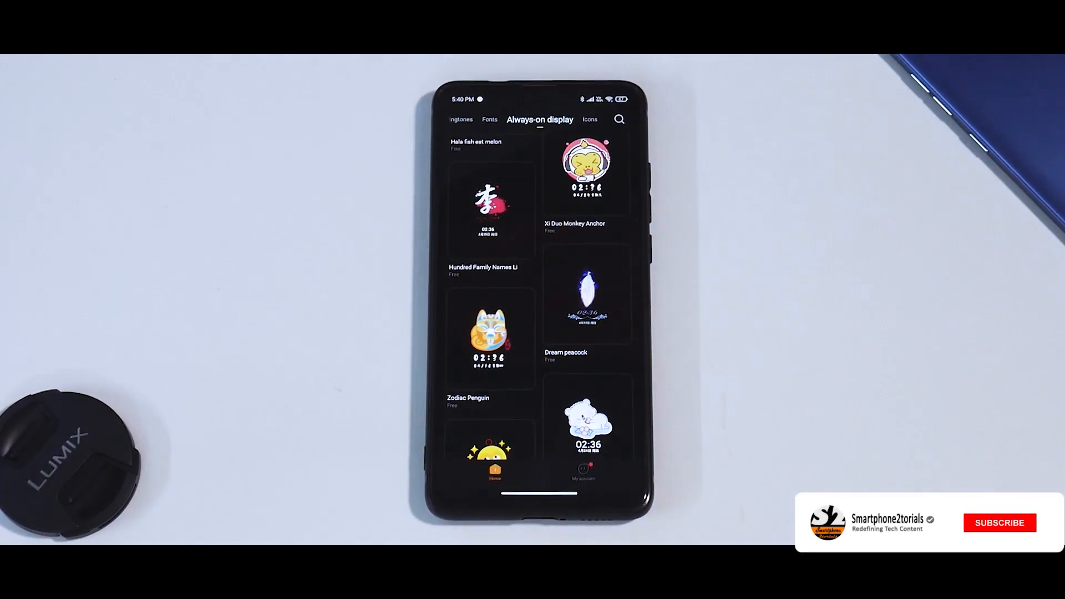
left_click(998, 523)
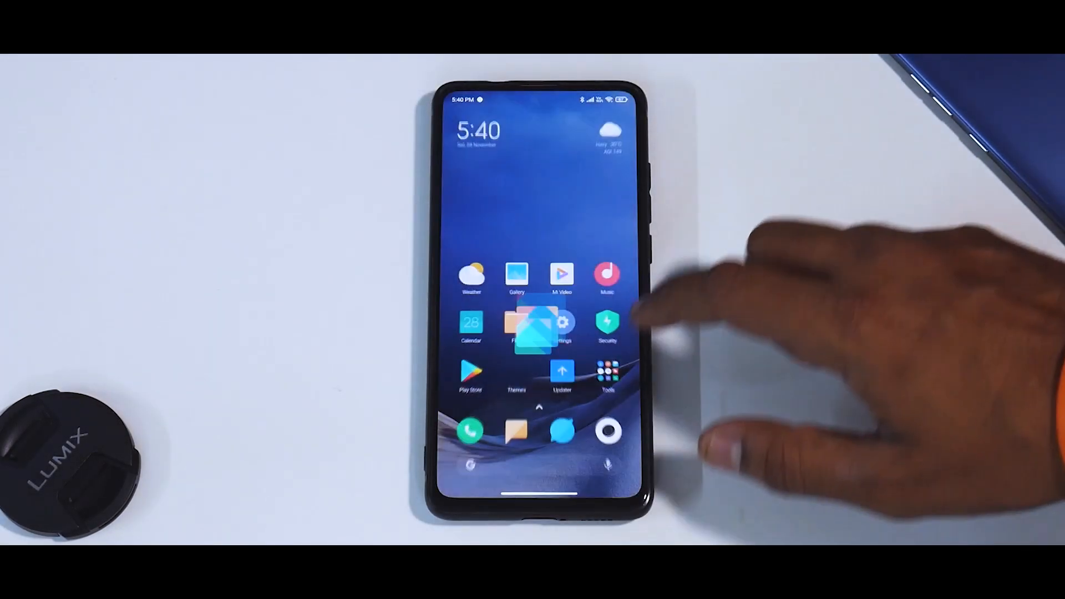
left_click(471, 275)
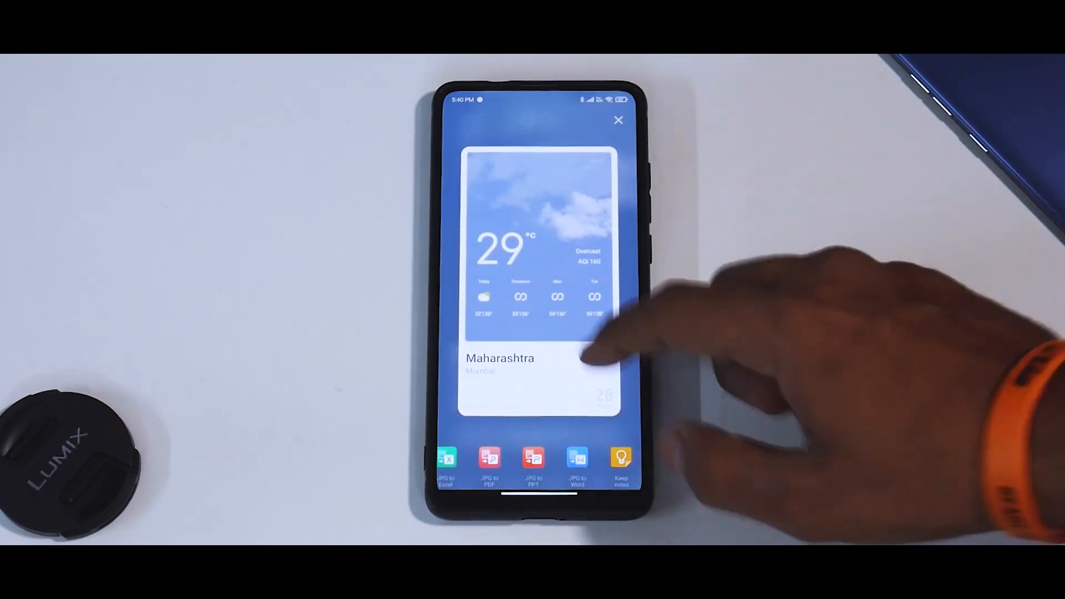
left_click(618, 119)
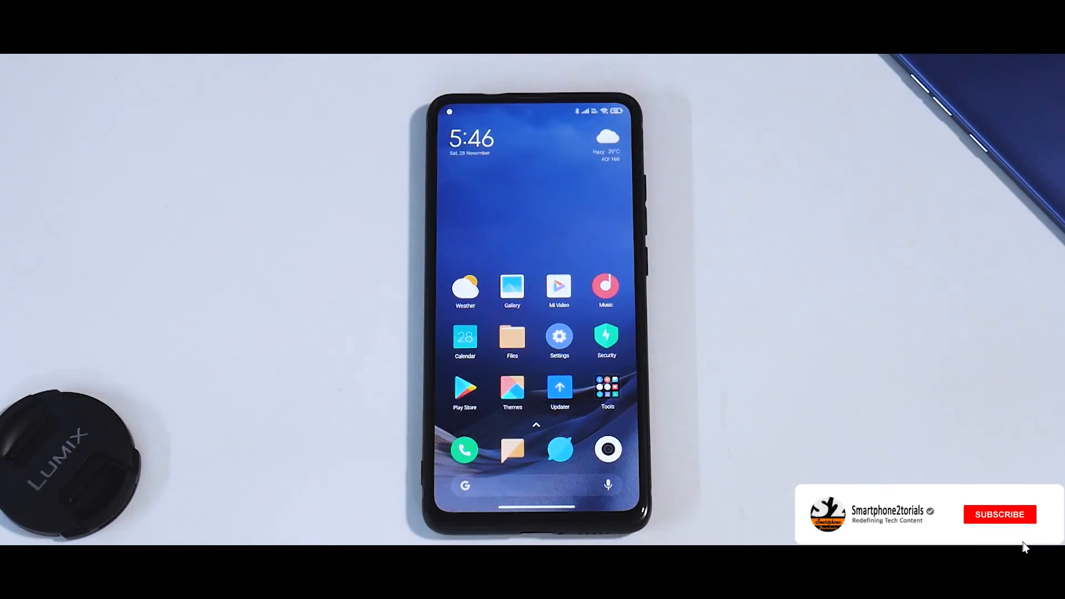
Swipe down from the top-right to show the Control Center toggles.
left_click(999, 514)
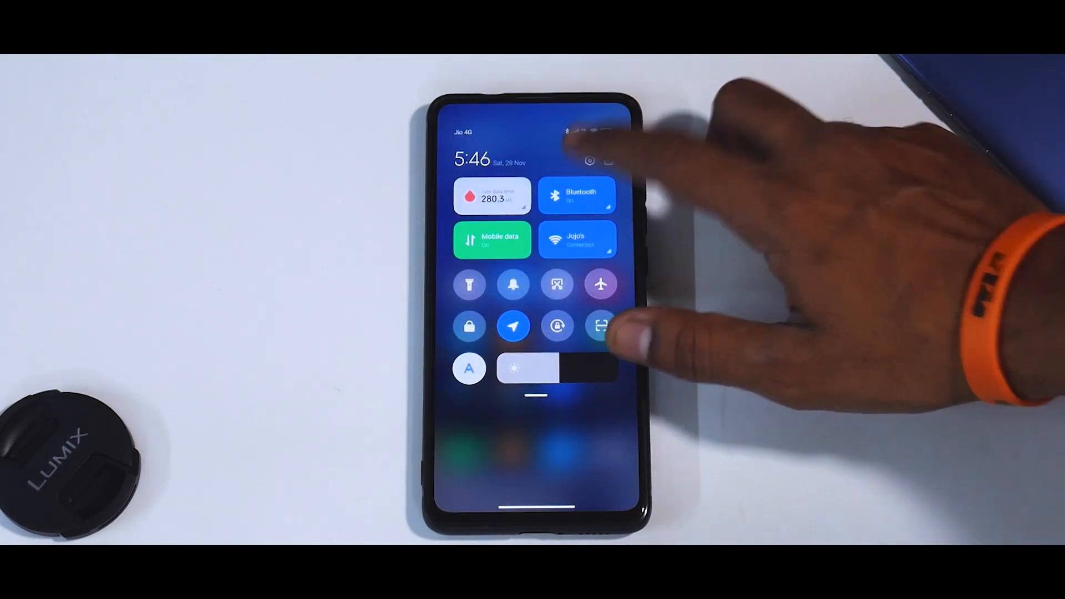
Reach Fingerprint animation under Passwords & security, showing Aurora, Starlight, Neon, Rhythm, Pulse.
left_click(600, 284)
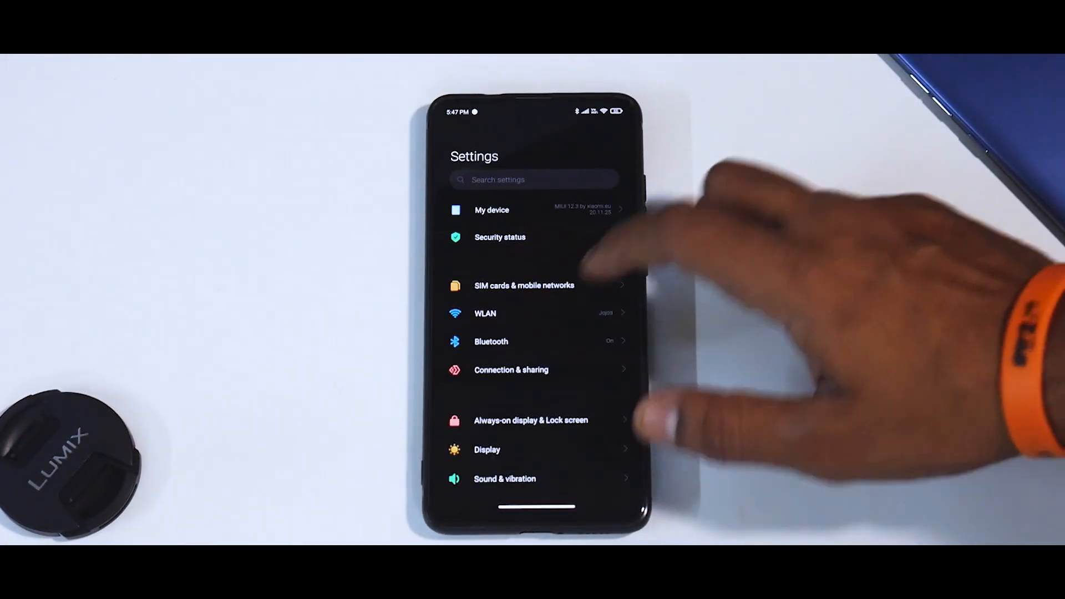
scroll("down", 3)
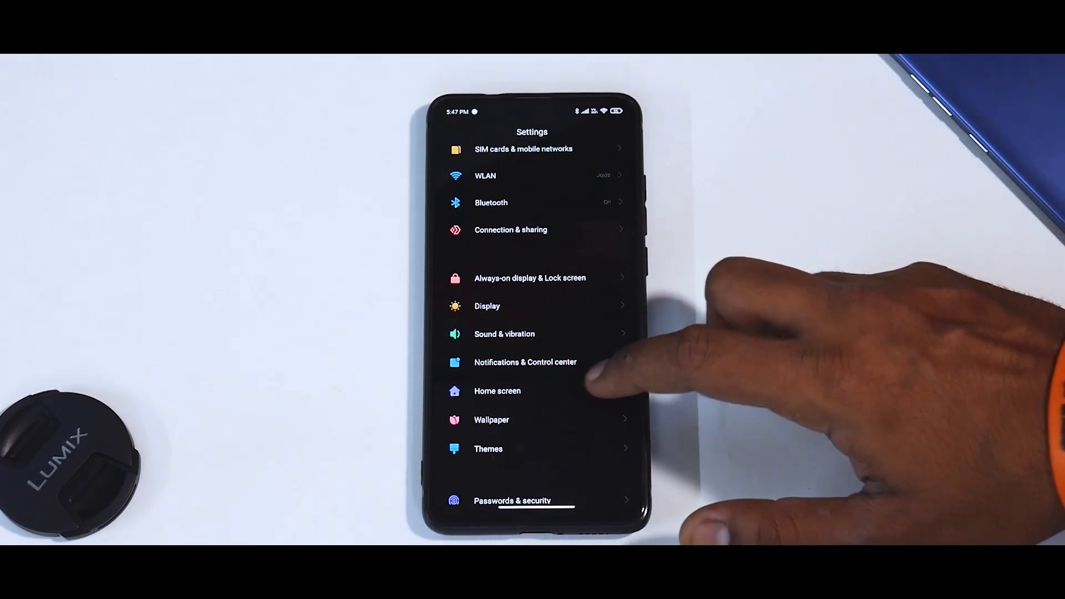
left_click(512, 500)
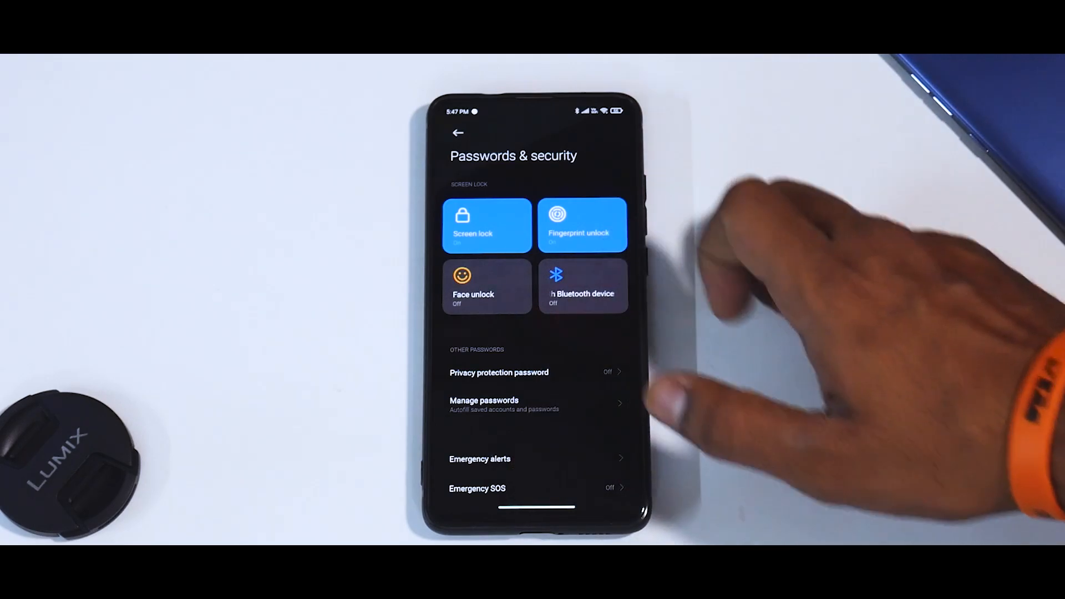
left_click(486, 226)
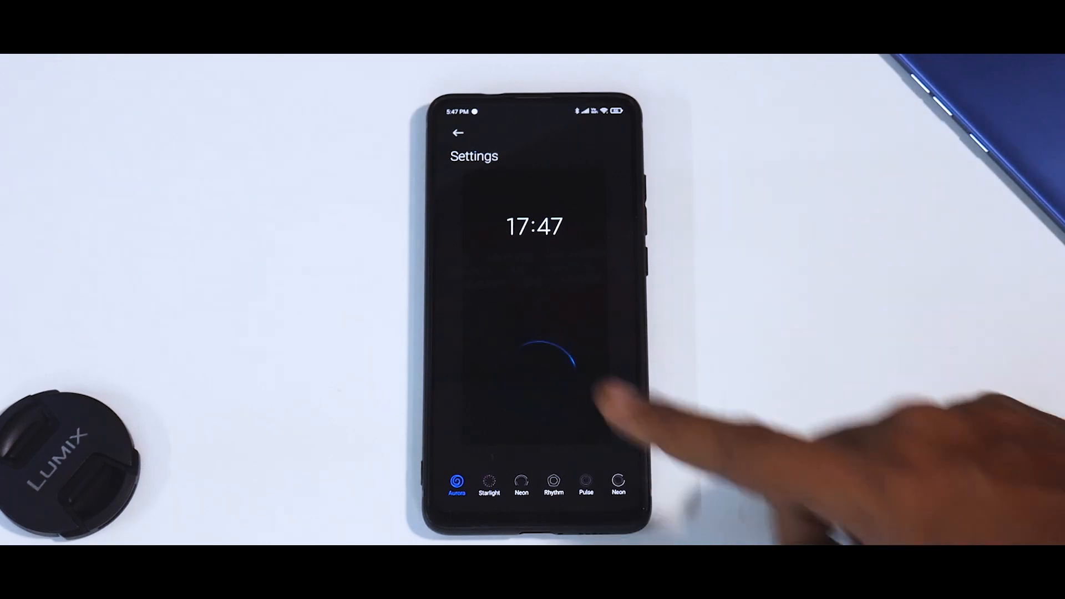
Preview the Starlight, Neon, Rhythm and Pulse fingerprint animation styles in turn.
left_click(488, 485)
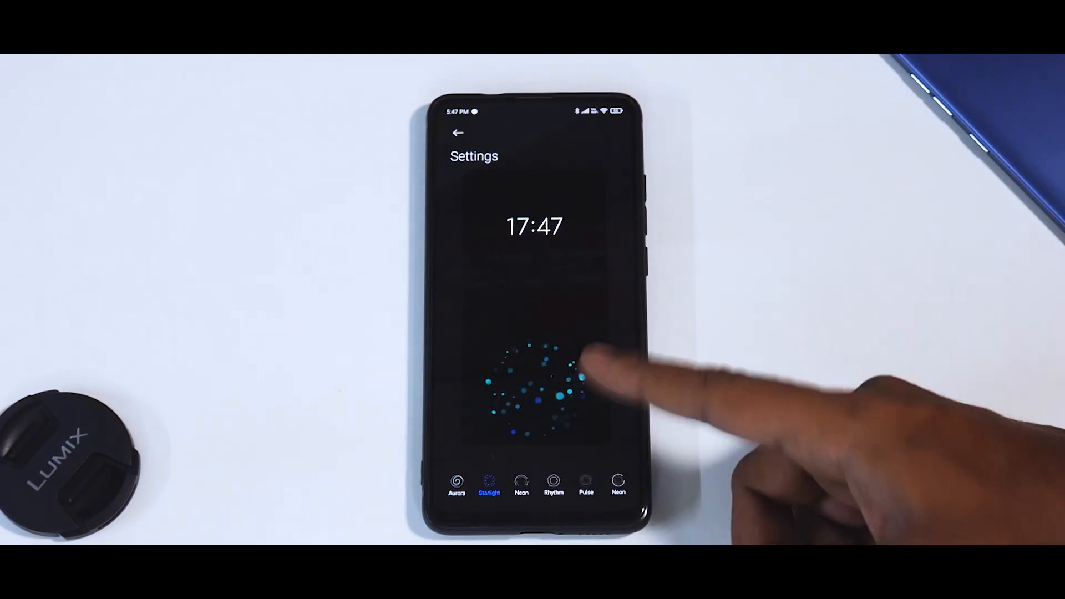
left_click(520, 486)
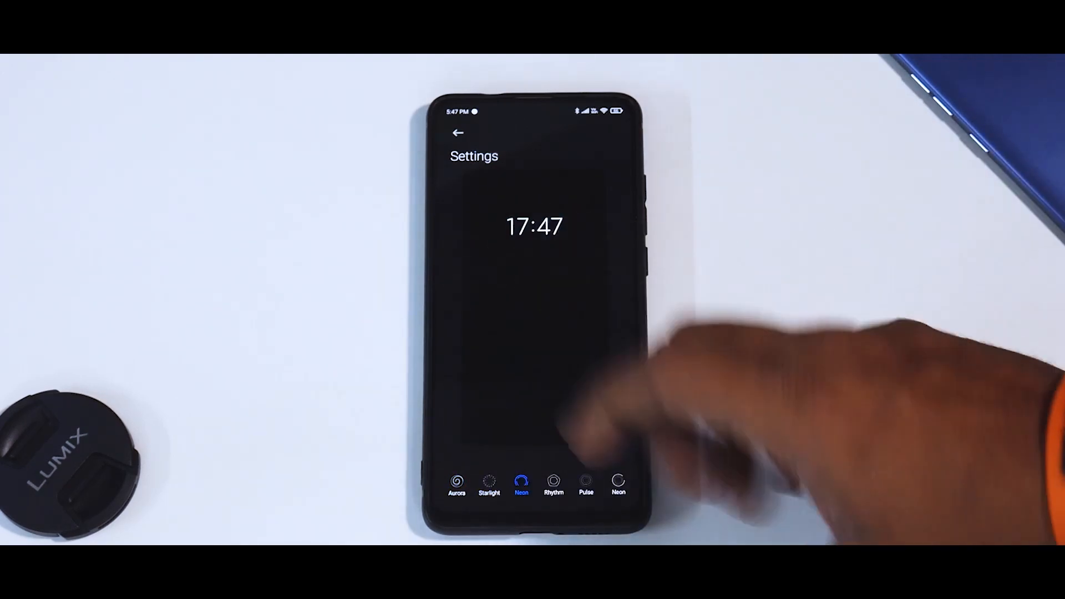
left_click(552, 486)
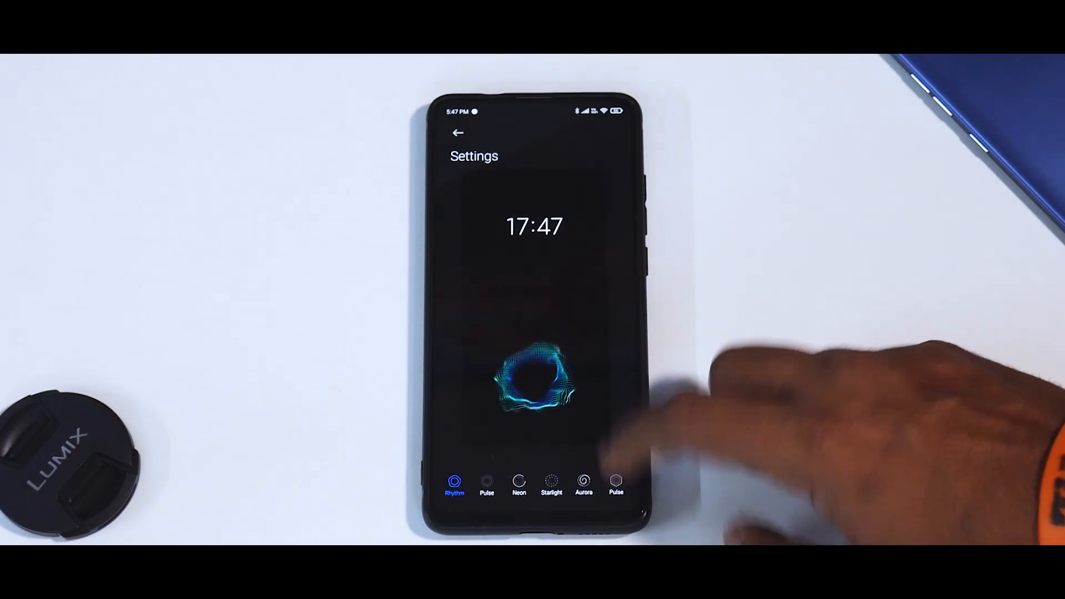
left_click(616, 482)
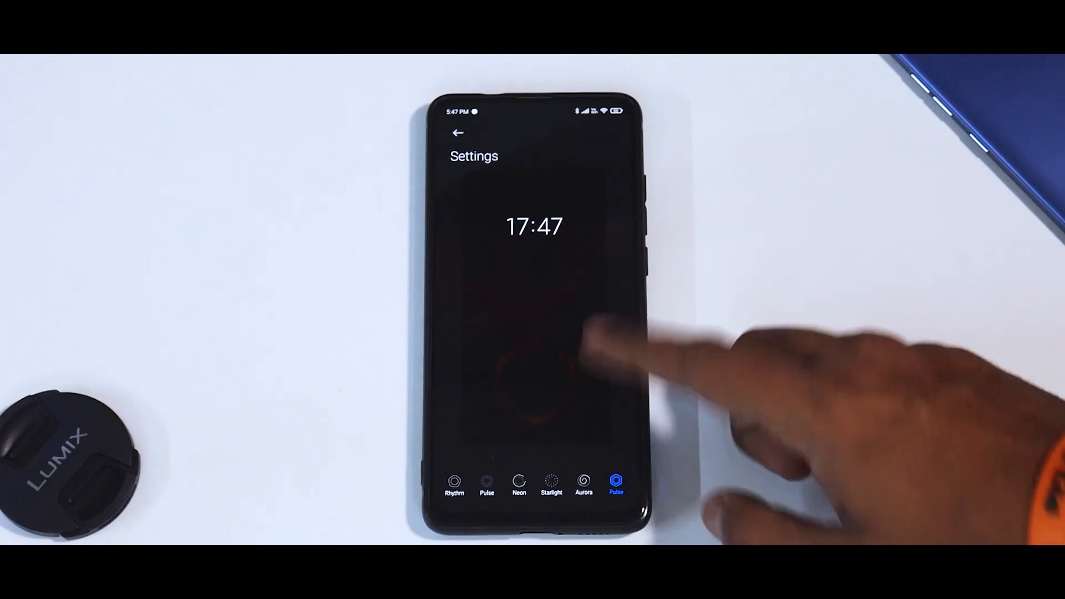
Select Aurora as the fingerprint animation and return to the home screen.
left_click(582, 483)
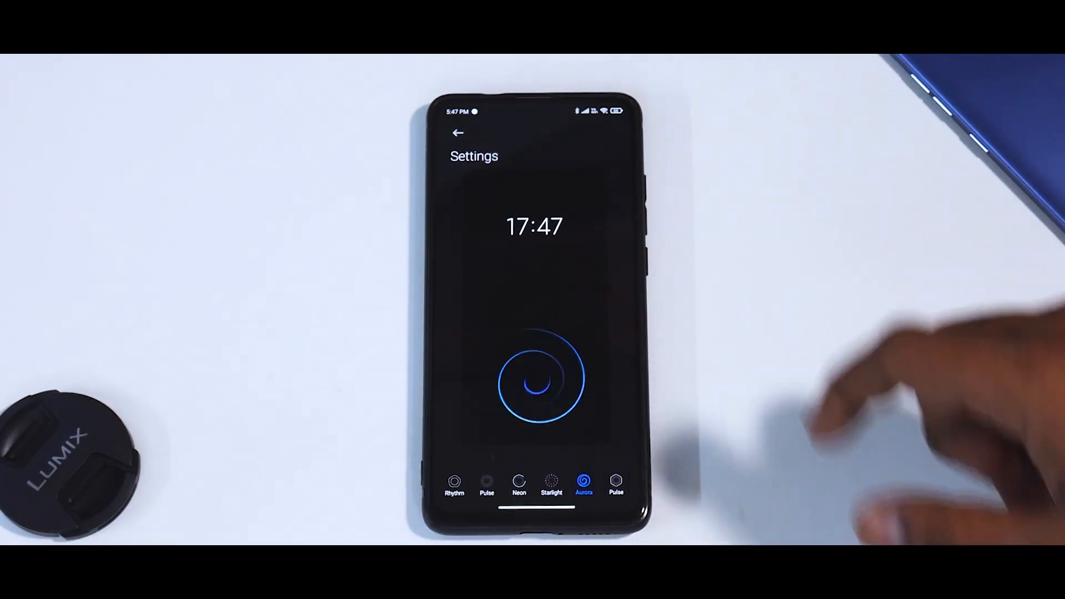
left_click(458, 132)
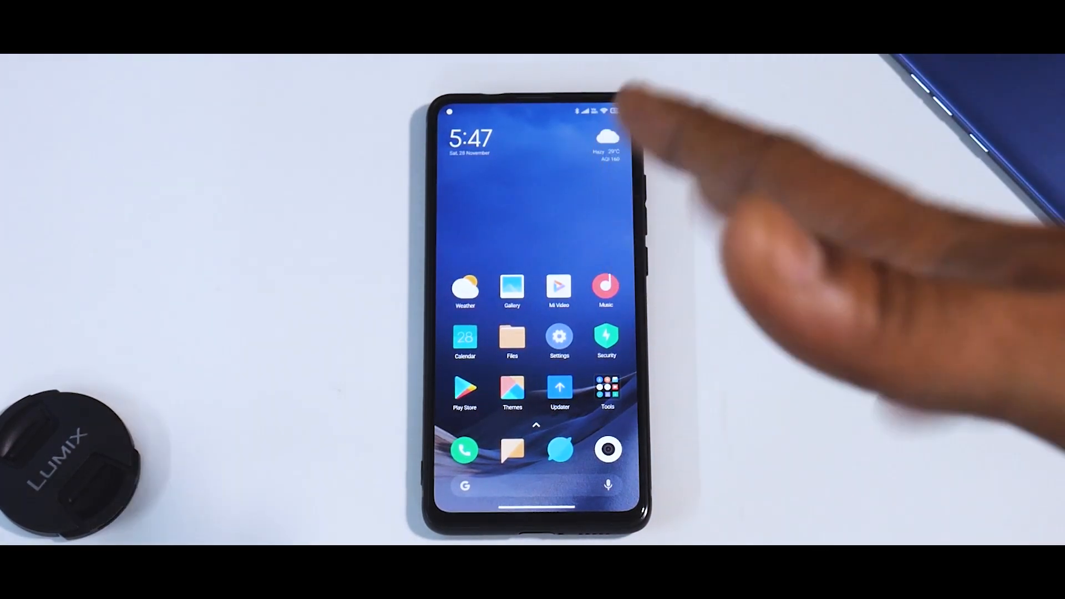
mouse_move(678, 204)
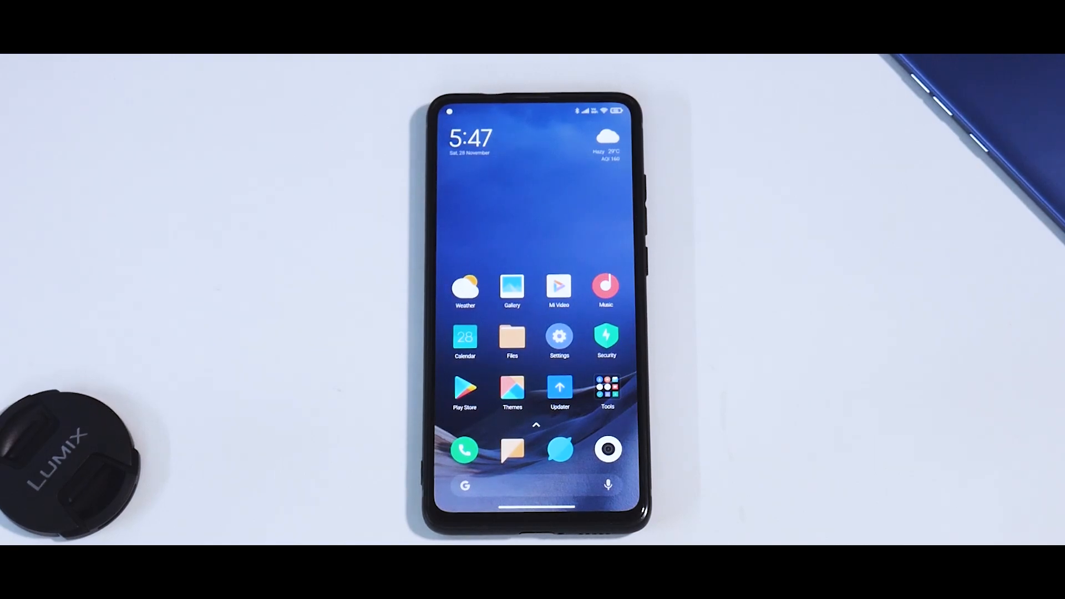